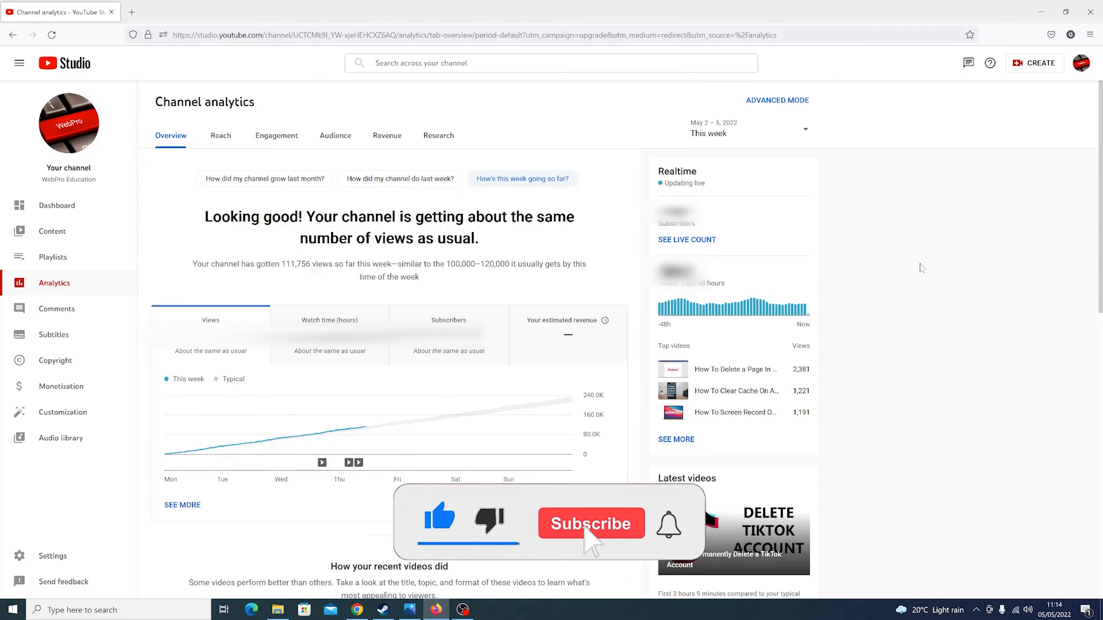
Step: Go to the channel's Monetization page and switch to the Supers section
{"action": "left_click", "coordinate": [591, 524]}
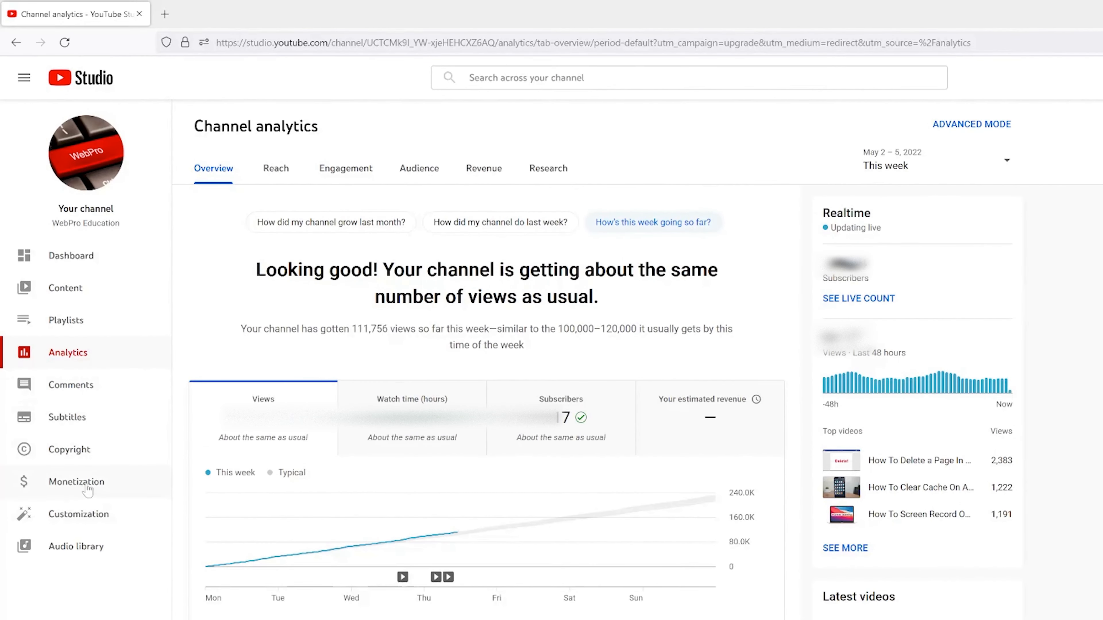
{"action": "left_click", "coordinate": [76, 482]}
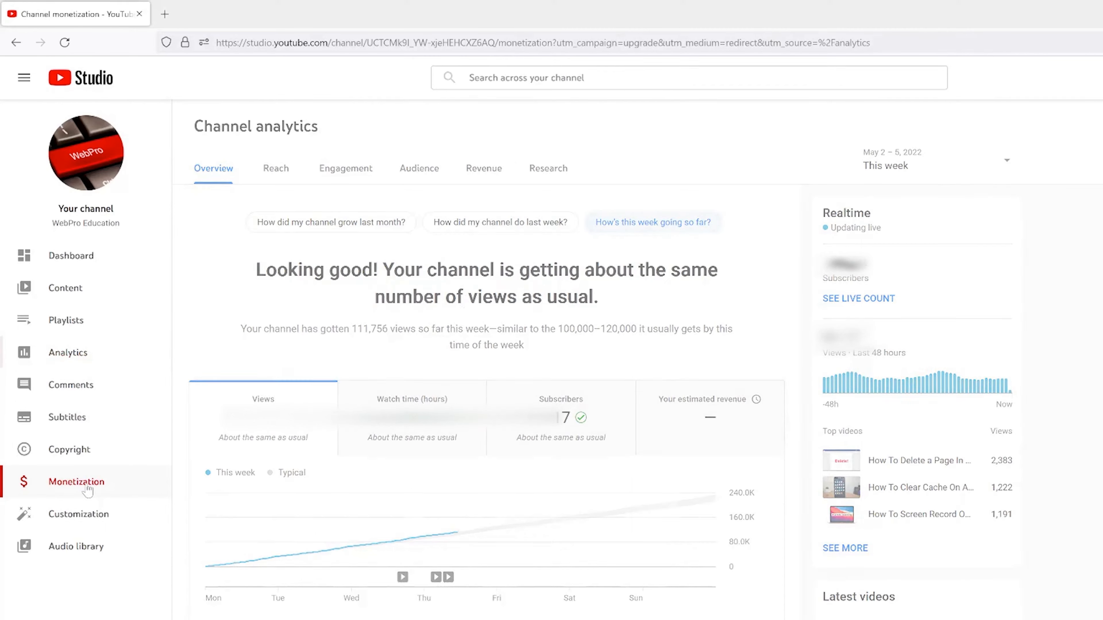
{"action": "left_click", "coordinate": [75, 482]}
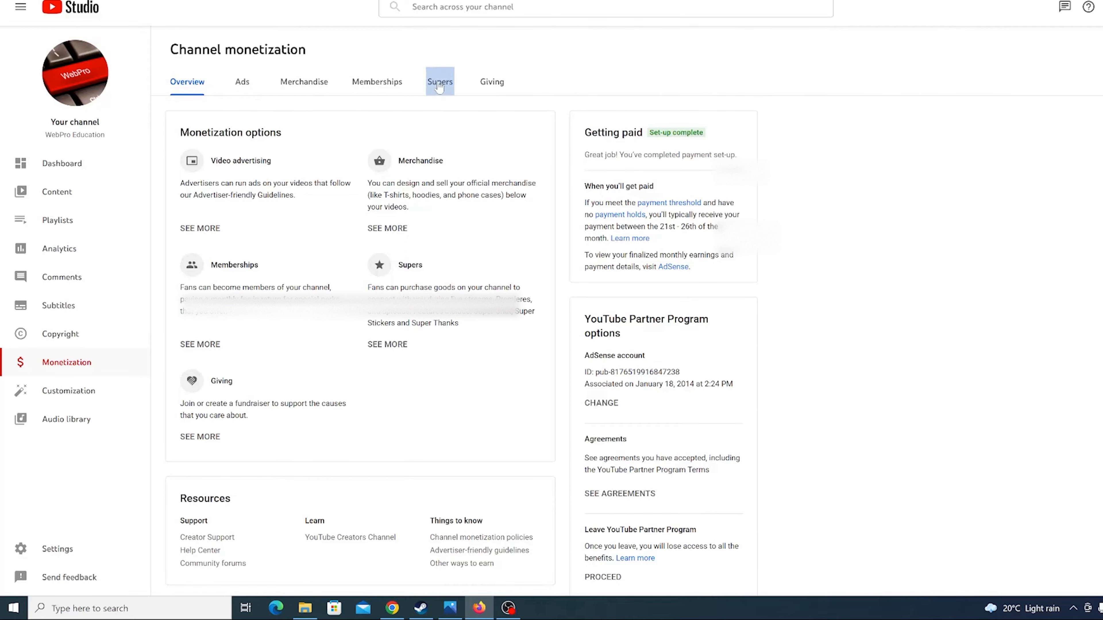
{"action": "left_click", "coordinate": [438, 81]}
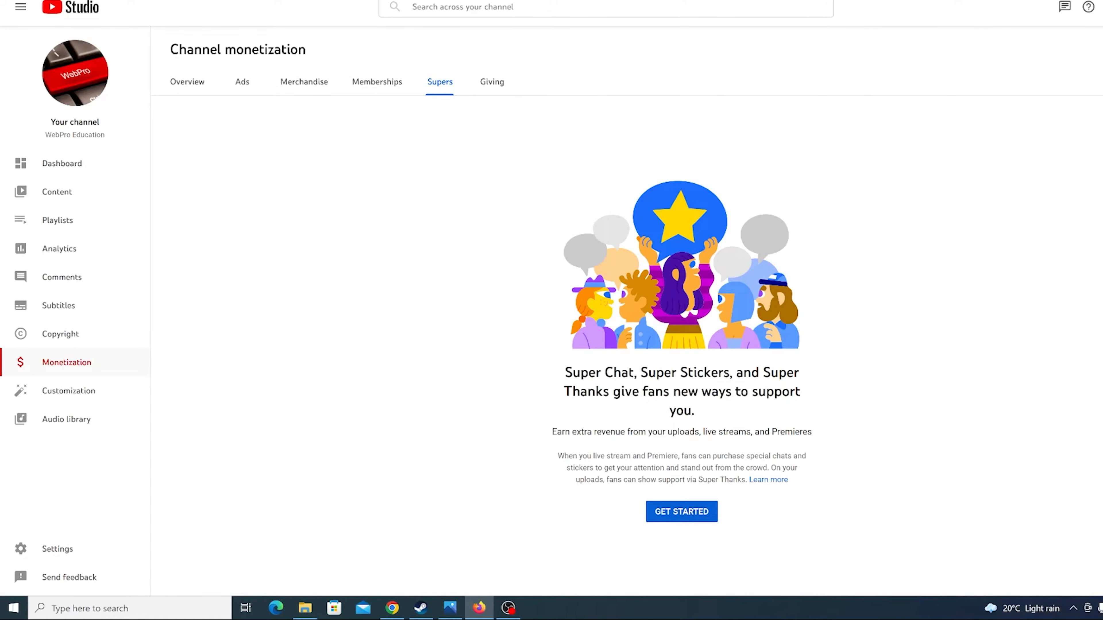
{"action": "left_click", "coordinate": [680, 512]}
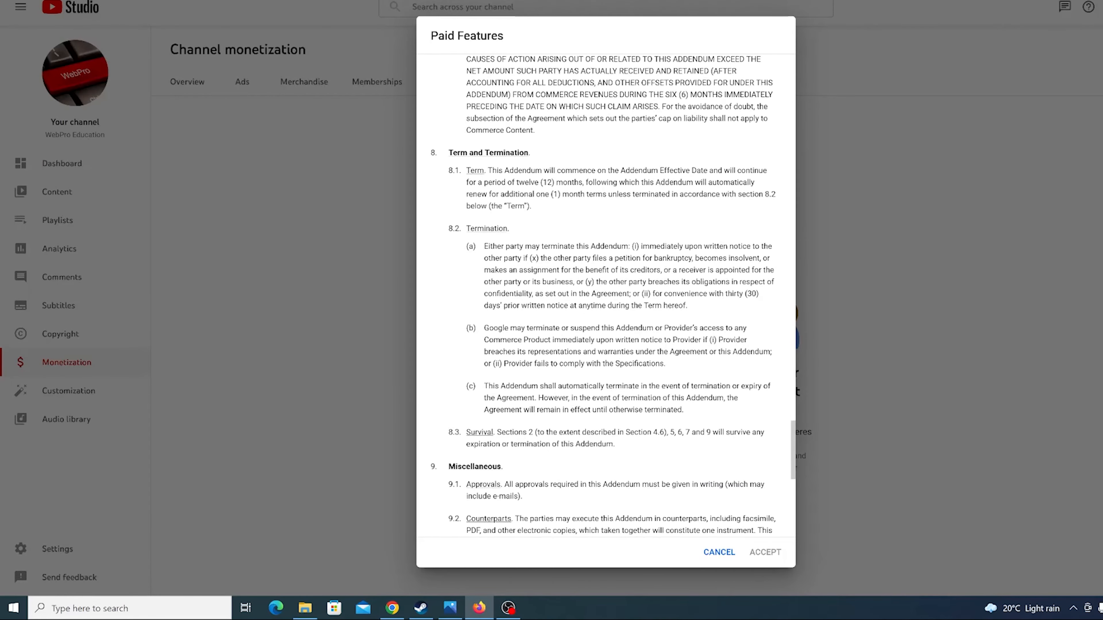
{"action": "scroll", "scroll_direction": "down", "scroll_amount": 3}
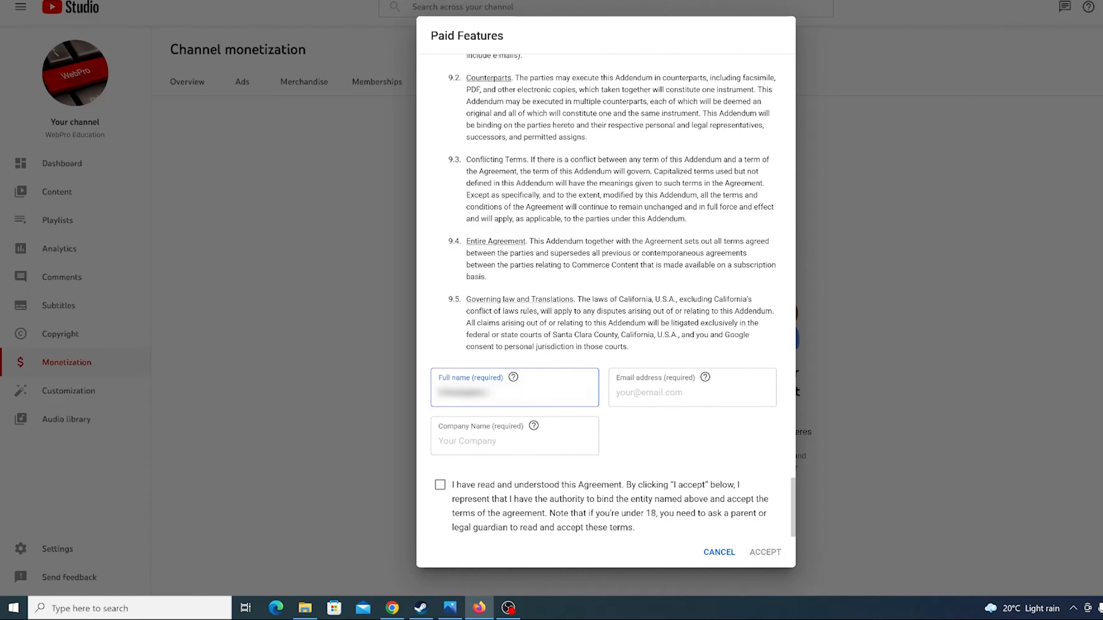
{"action": "type", "text": "@gmail"}
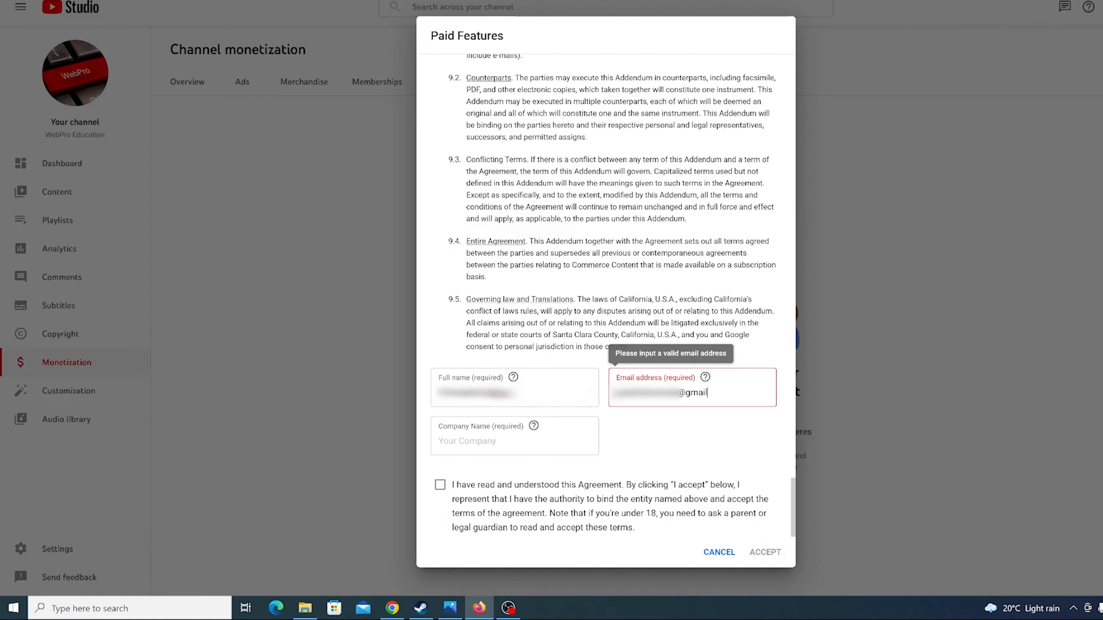
{"action": "type", "text": "Webpro Educati"}
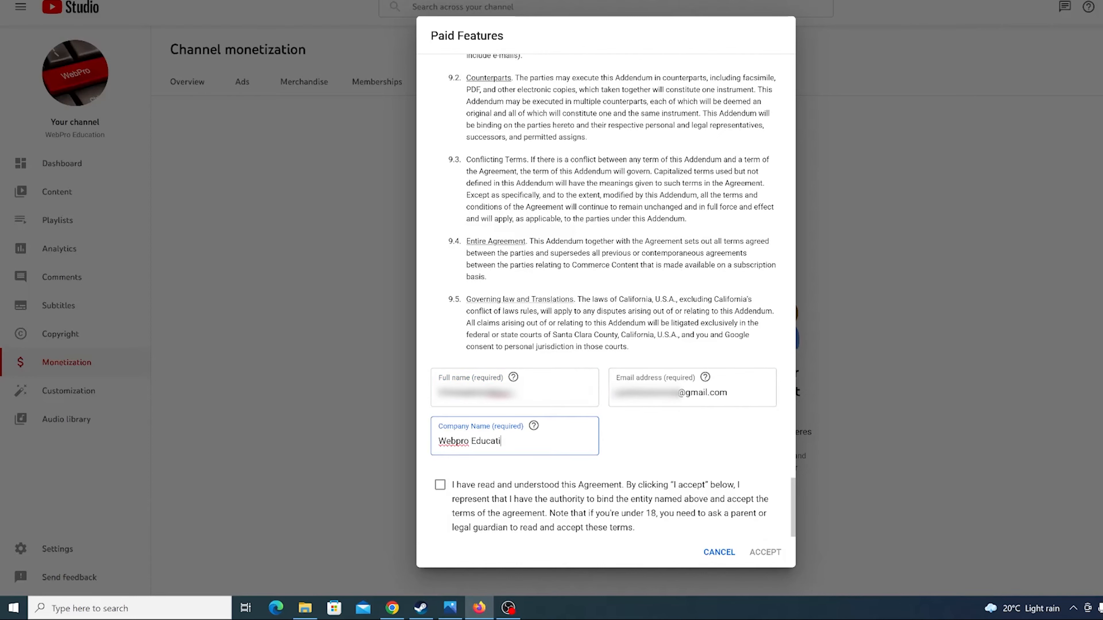
{"action": "type", "text": "on"}
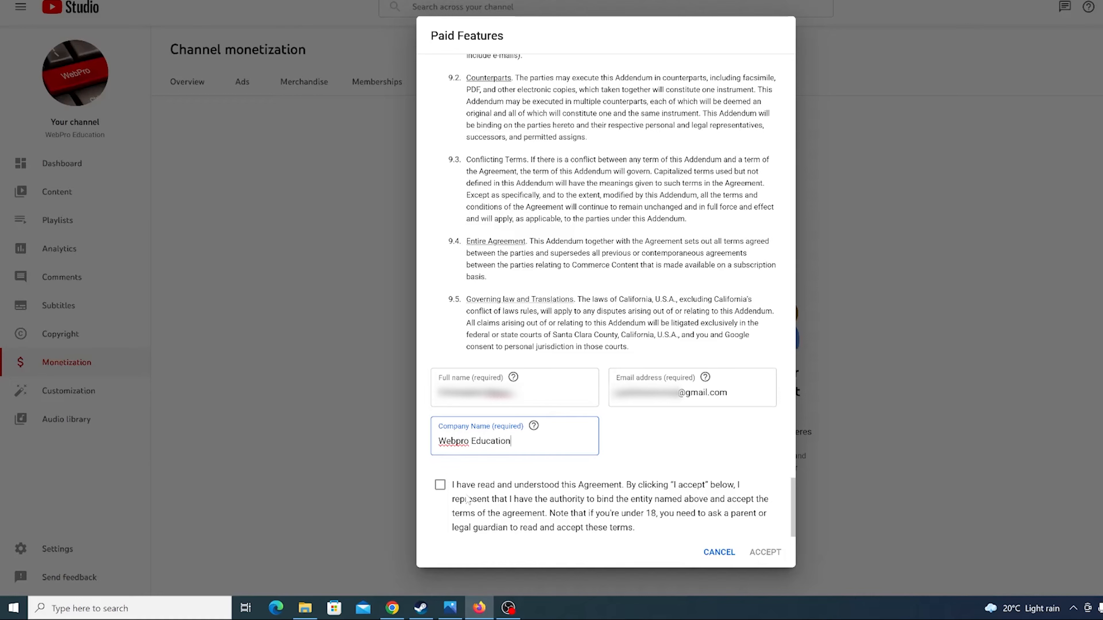
Step: Tick agreement to the Paid Features terms and accept it to finish Supers setup
{"action": "left_click", "coordinate": [439, 484]}
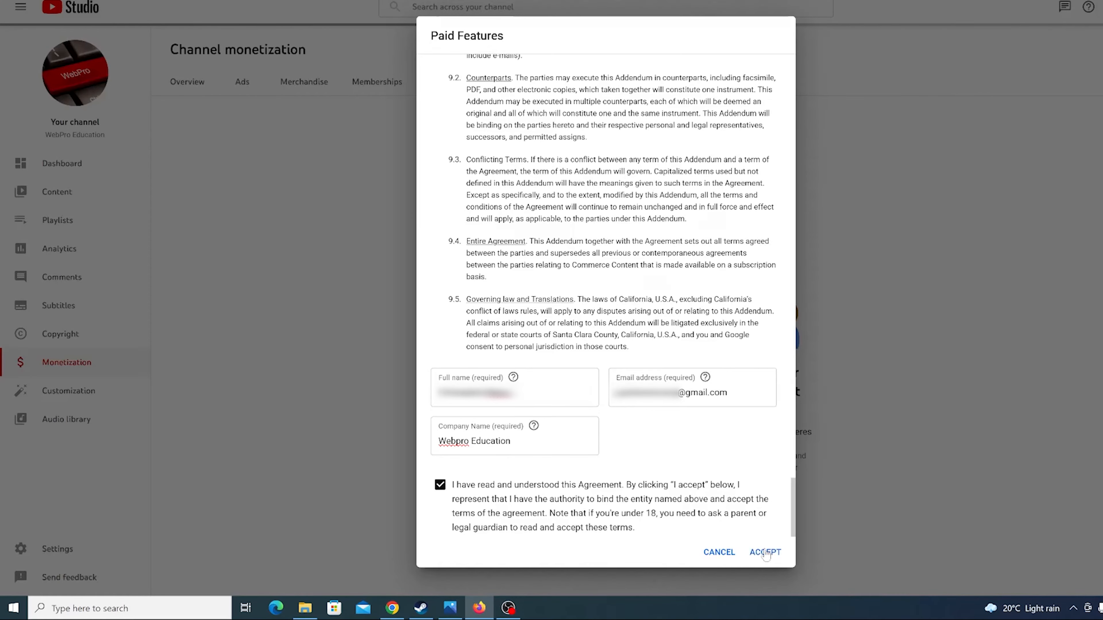
{"action": "left_click", "coordinate": [764, 552]}
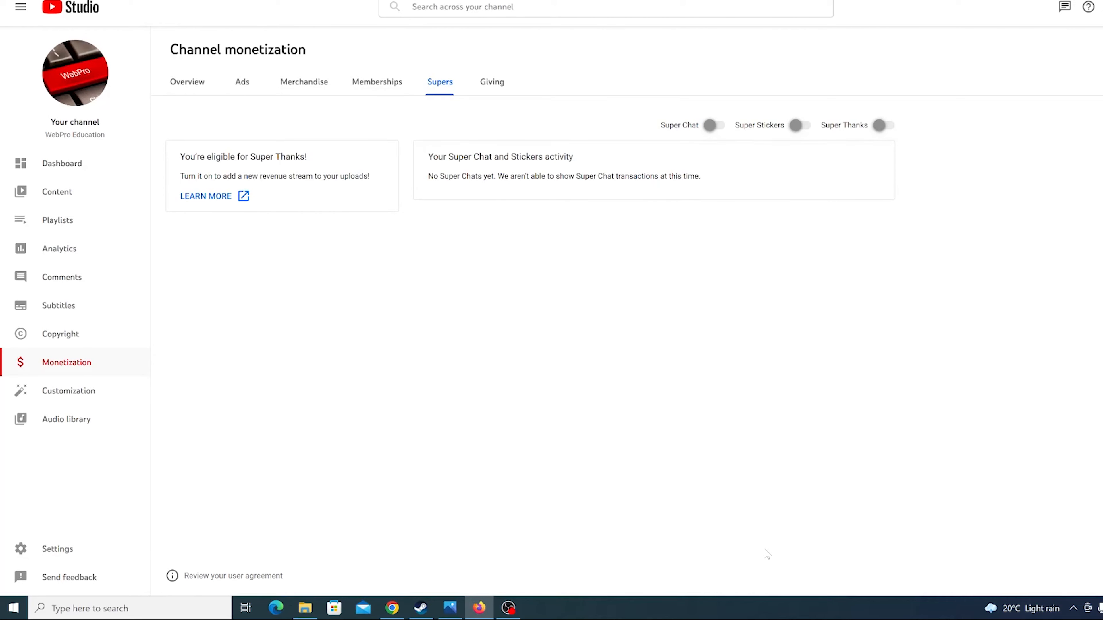
{"action": "mouse_move", "coordinate": [407, 450]}
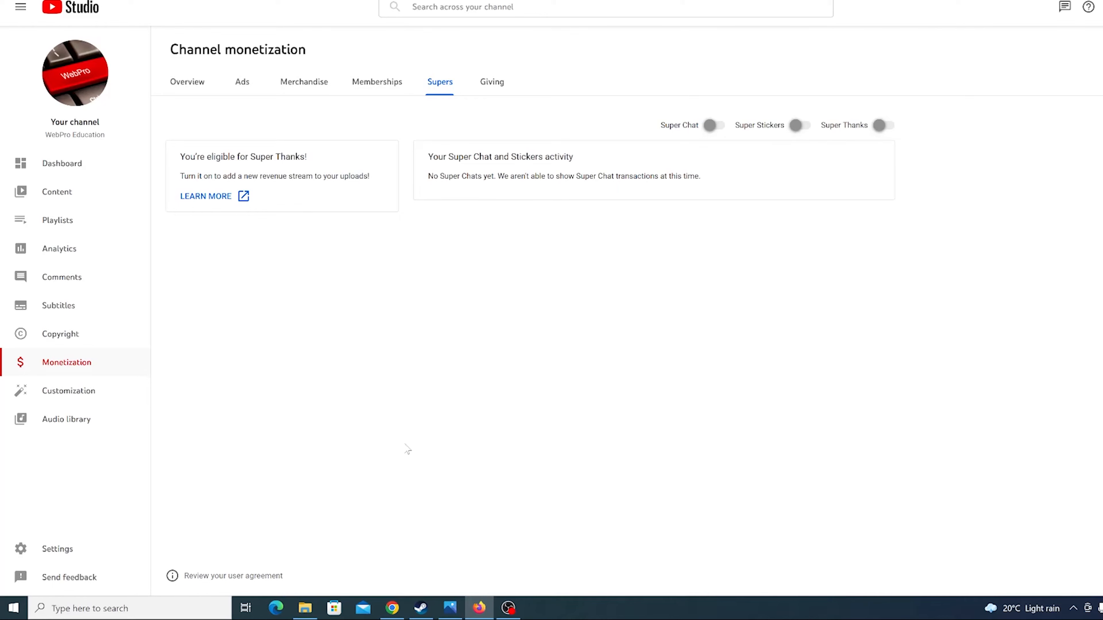
{"action": "mouse_move", "coordinate": [248, 122]}
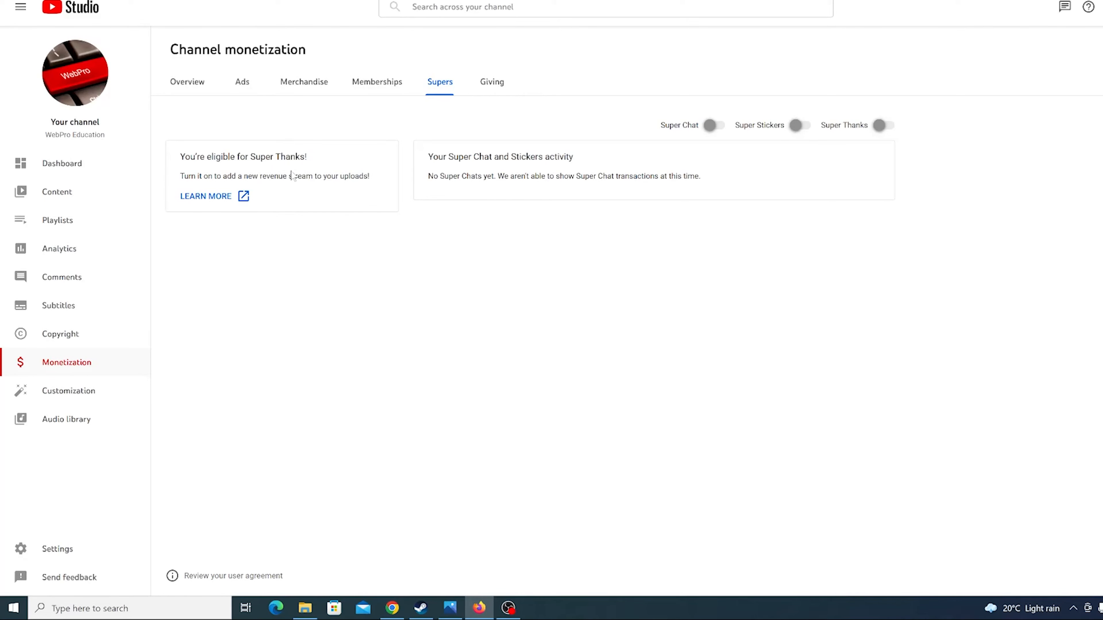
{"action": "left_click", "coordinate": [883, 125]}
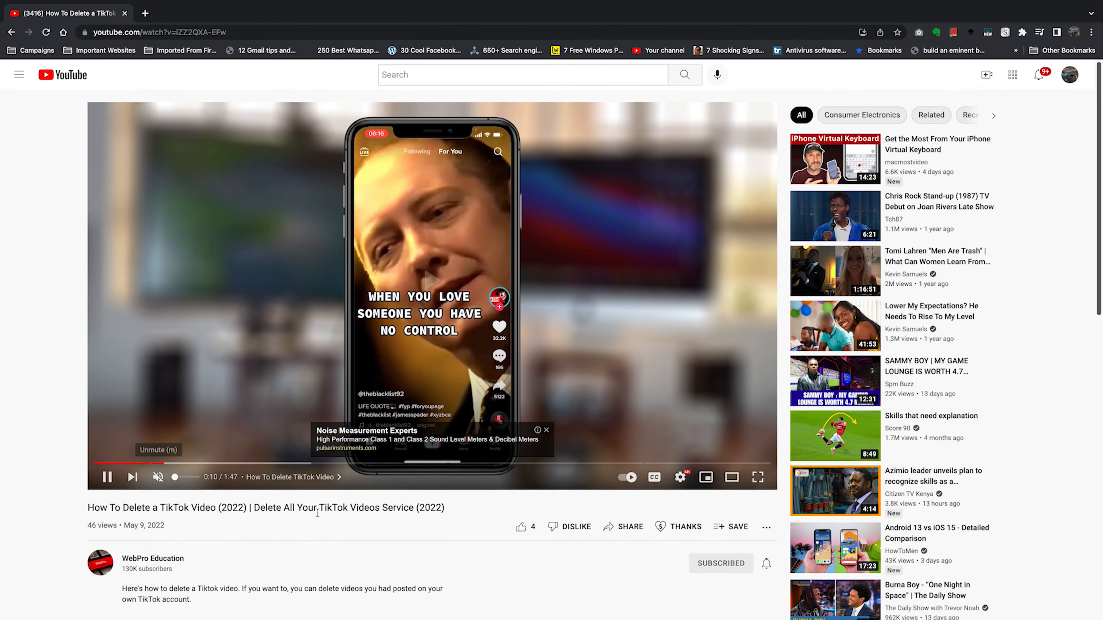
{"action": "mouse_move", "coordinate": [629, 527]}
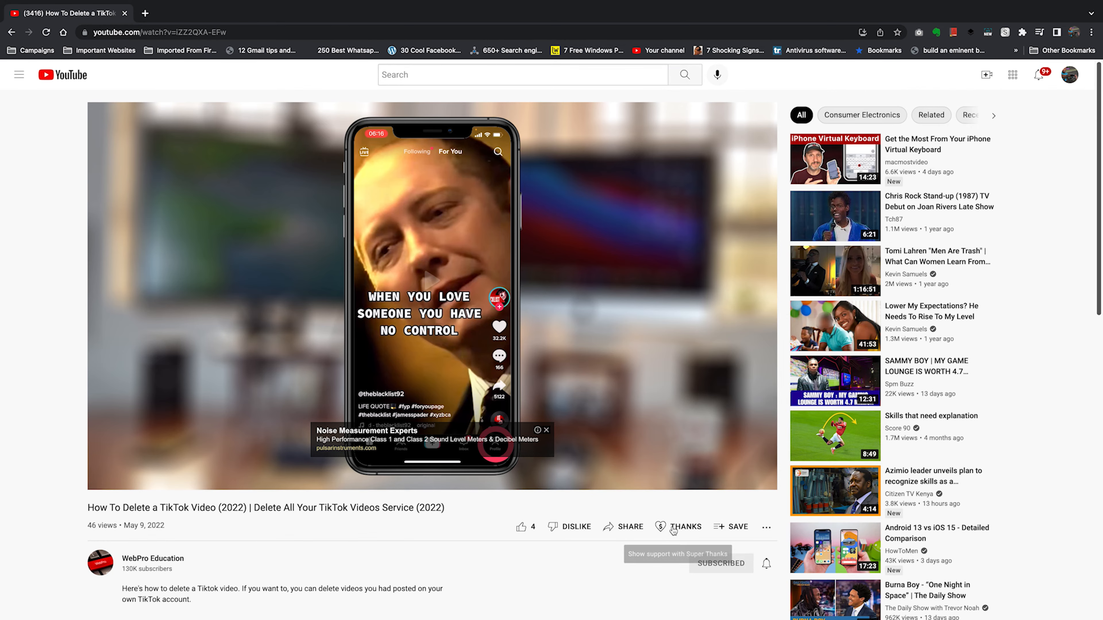
Step: Bring up the Super Thanks tip dialog under the 'How To Delete a TikTok Video (2022)' video
{"action": "left_click", "coordinate": [684, 527]}
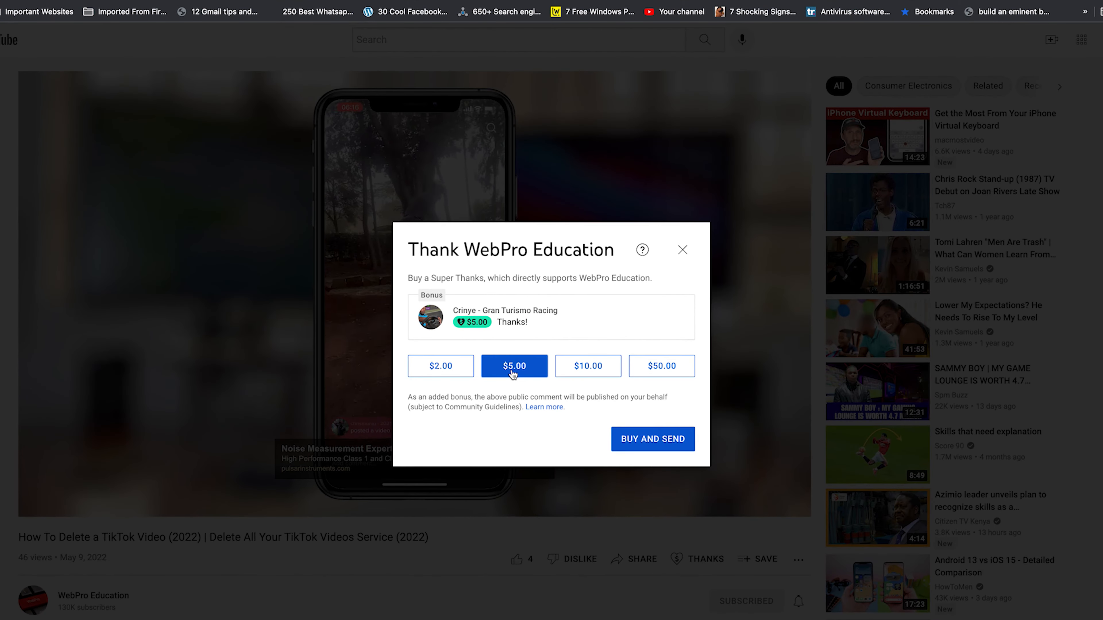
{"action": "left_click", "coordinate": [587, 365]}
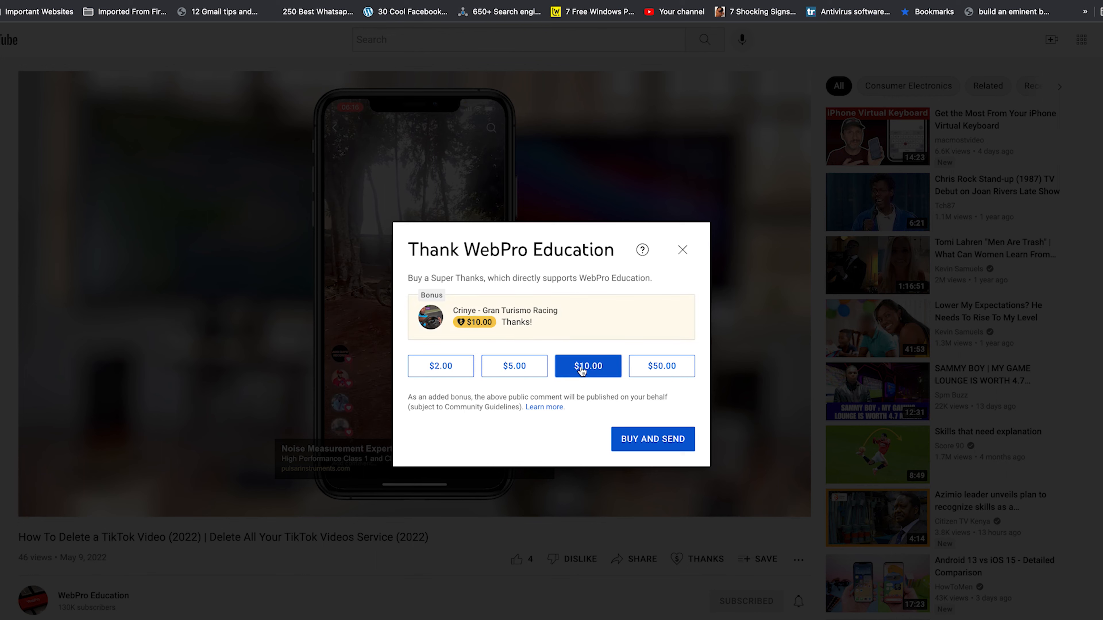
{"action": "left_click", "coordinate": [660, 366]}
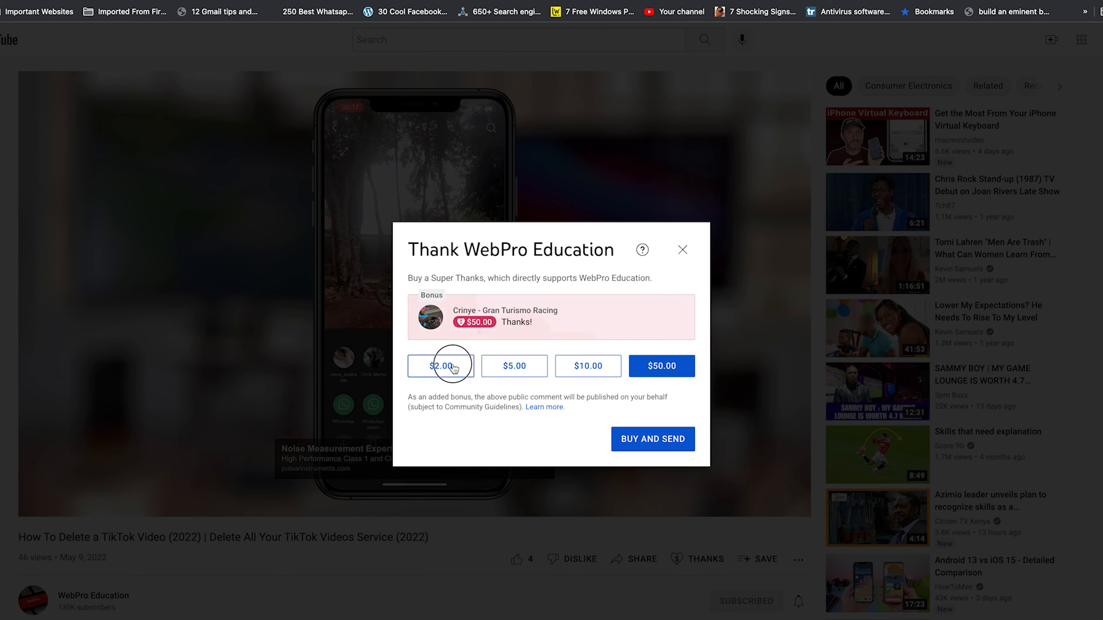
{"action": "left_click", "coordinate": [514, 366]}
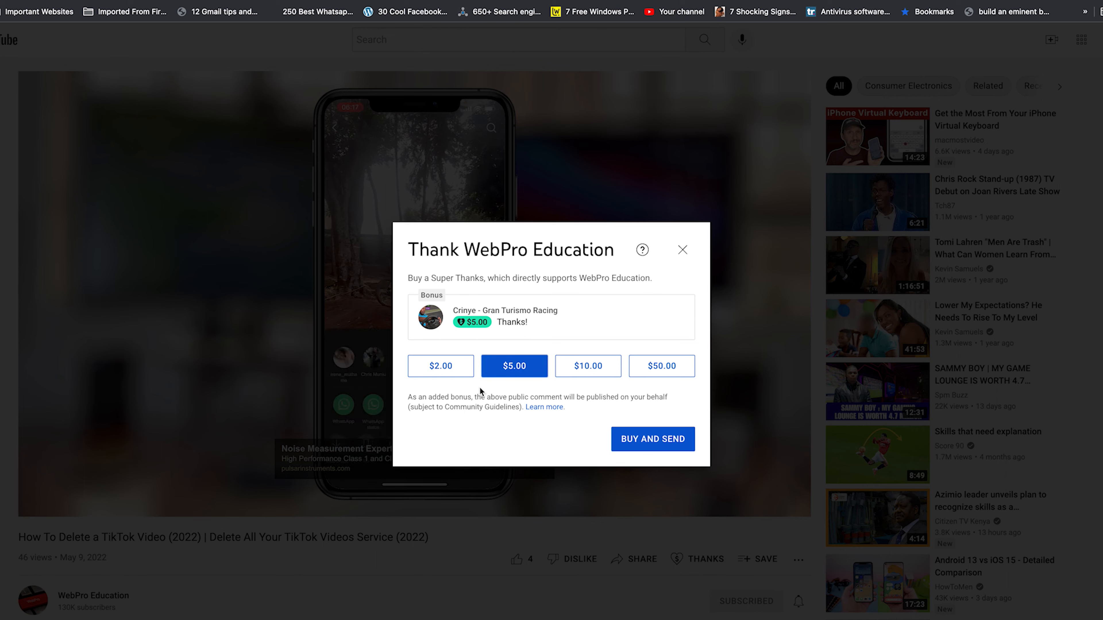
{"action": "mouse_move", "coordinate": [571, 421]}
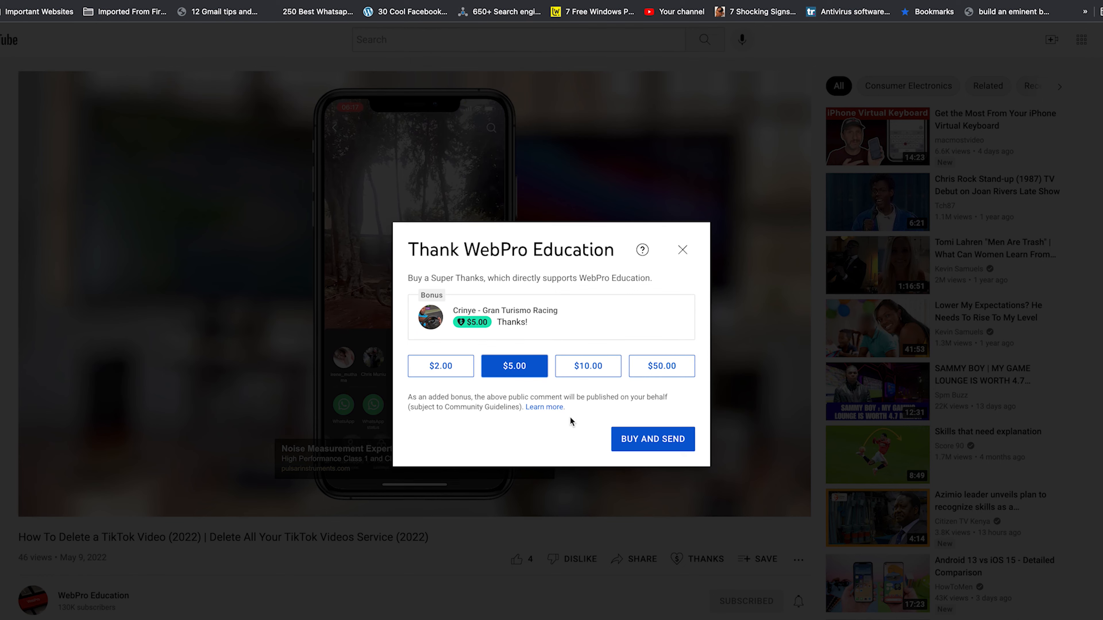